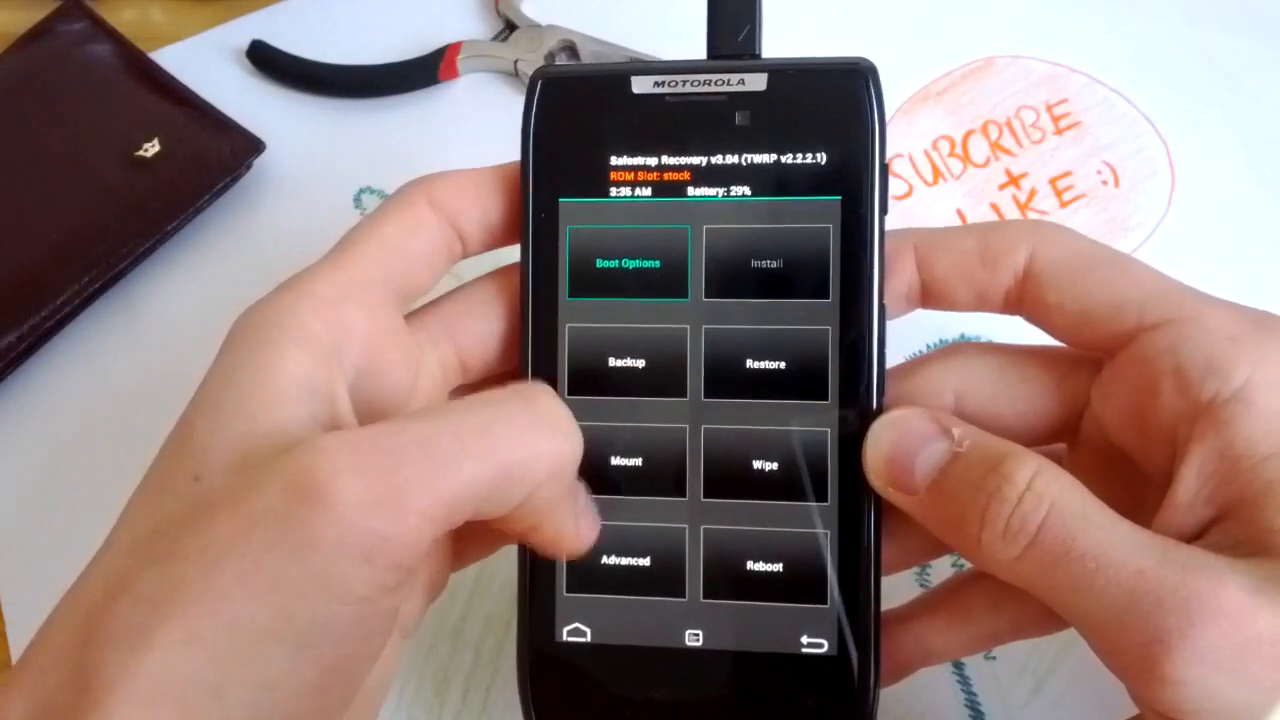
Step: Show the Choose Boot ROM screen with ROM slots 1–4 and Stock ROM active
click(626, 264)
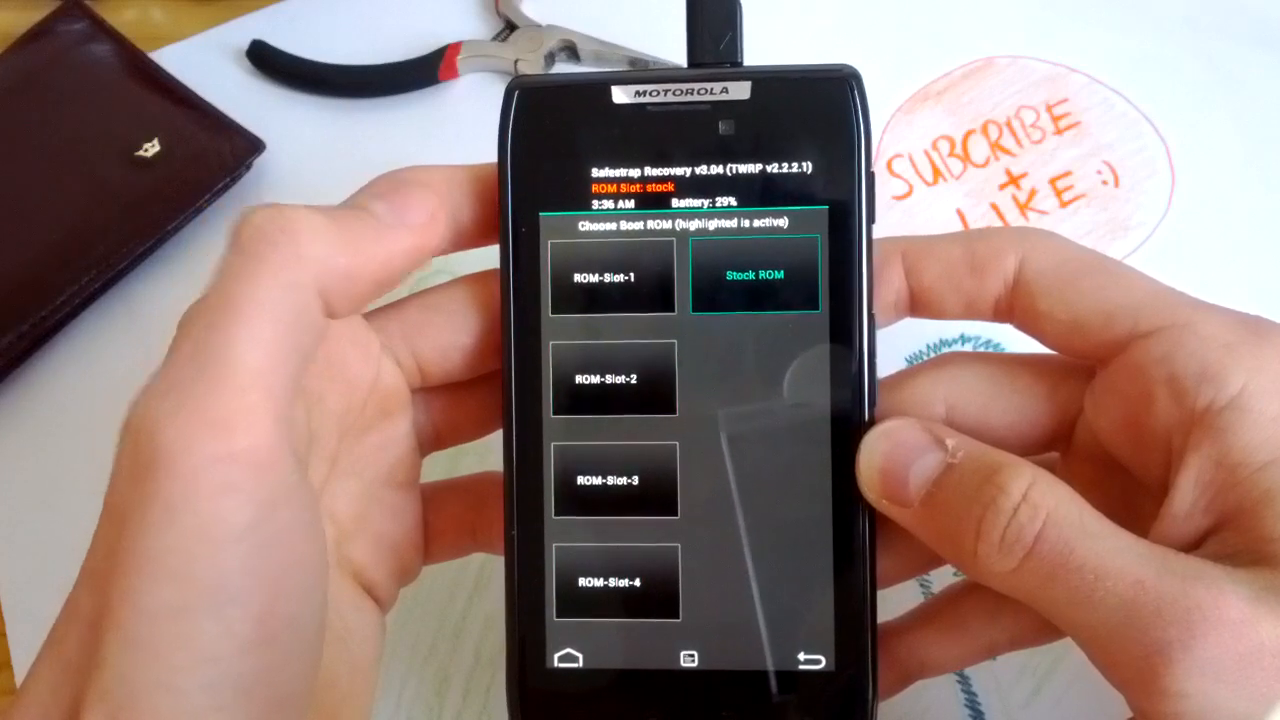